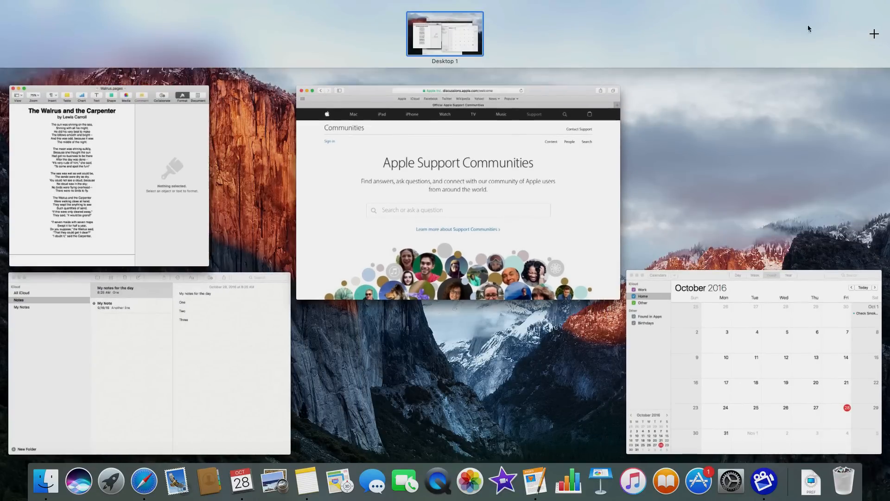
Step: Add Desktop 2 and Desktop 3 to the Spaces bar
click(873, 33)
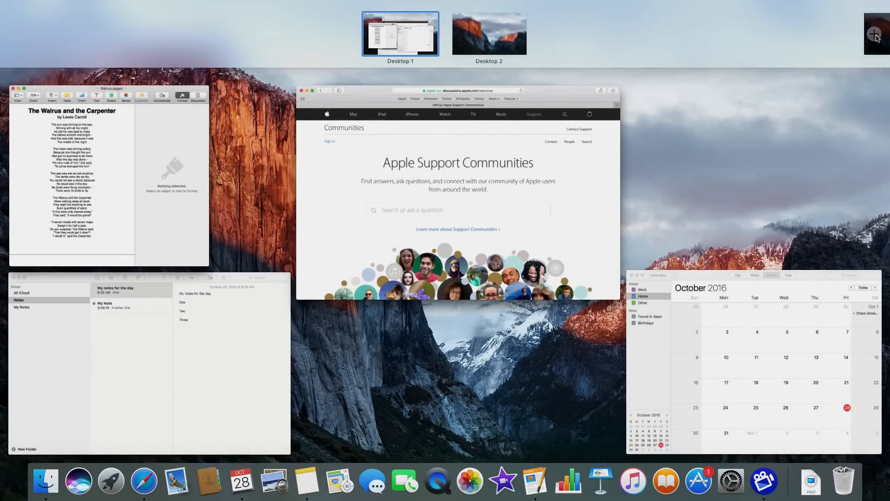
click(874, 33)
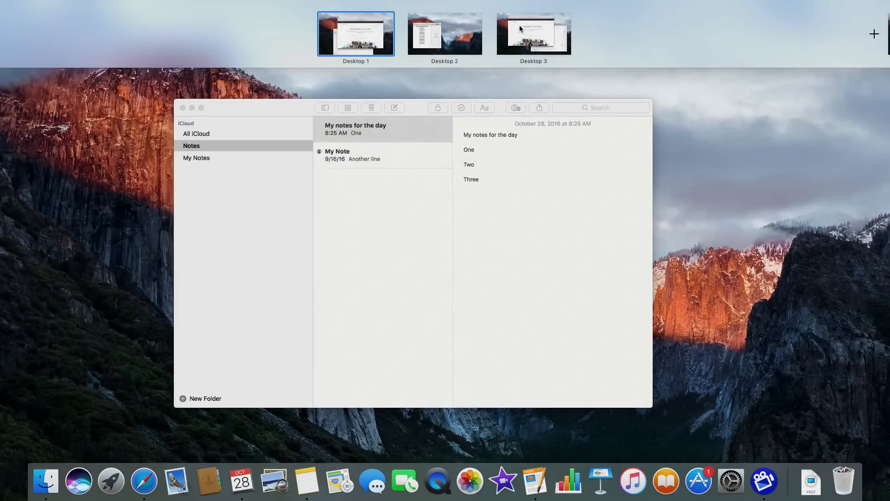
Step: Switch to Desktop 3, the space holding Safari and Calendar
click(412, 252)
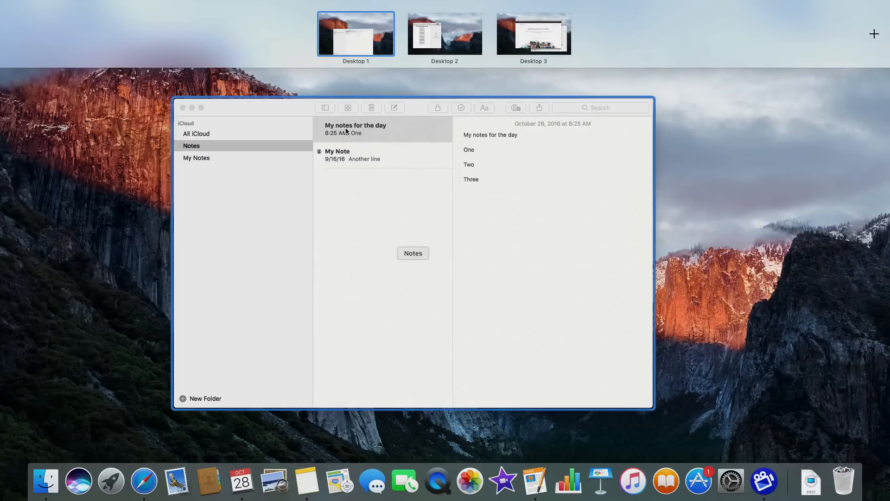
mouse_move(346, 43)
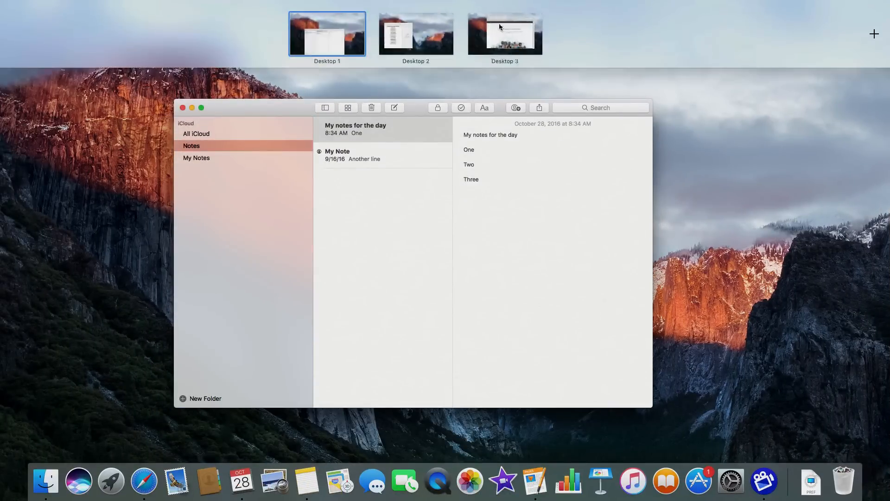
click(505, 36)
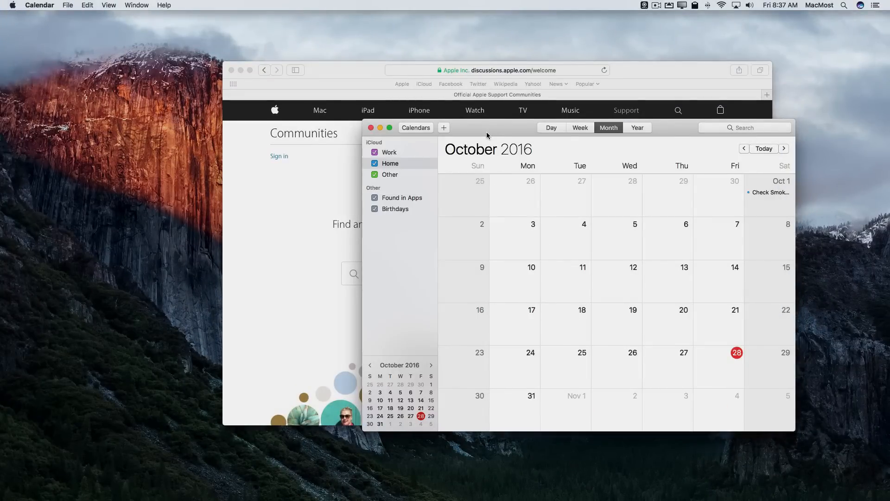
click(67, 5)
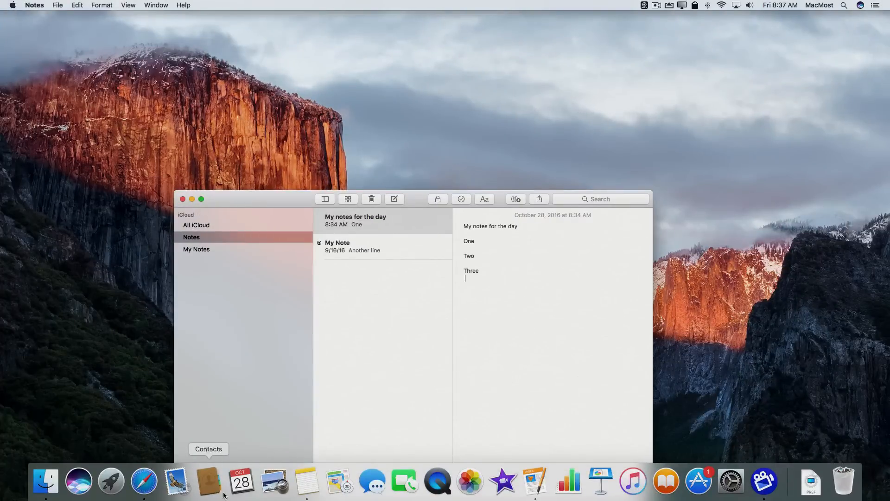
click(241, 480)
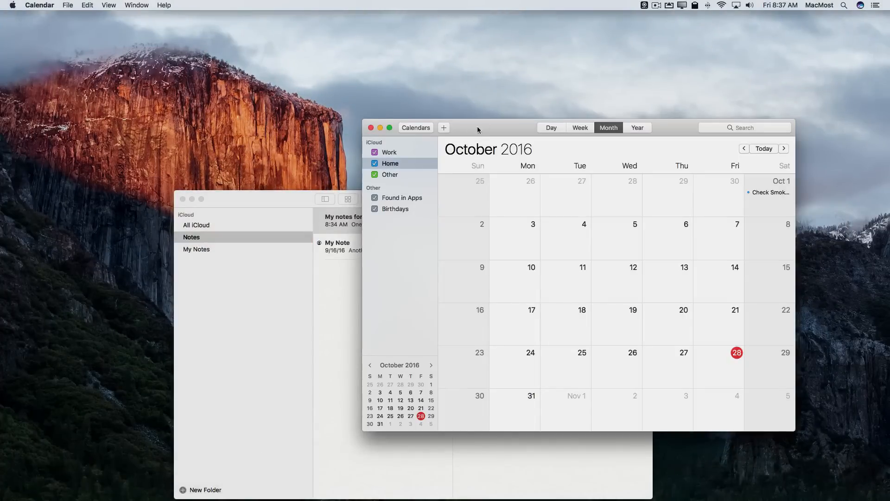
mouse_move(491, 133)
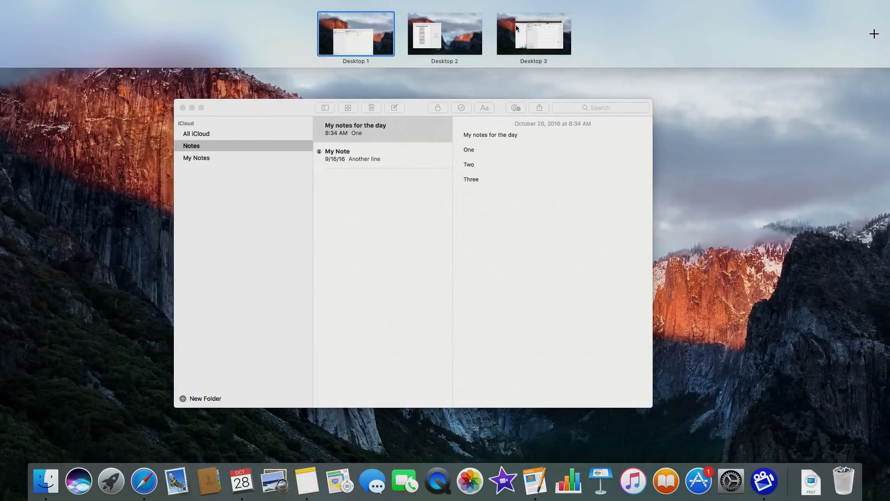
click(533, 34)
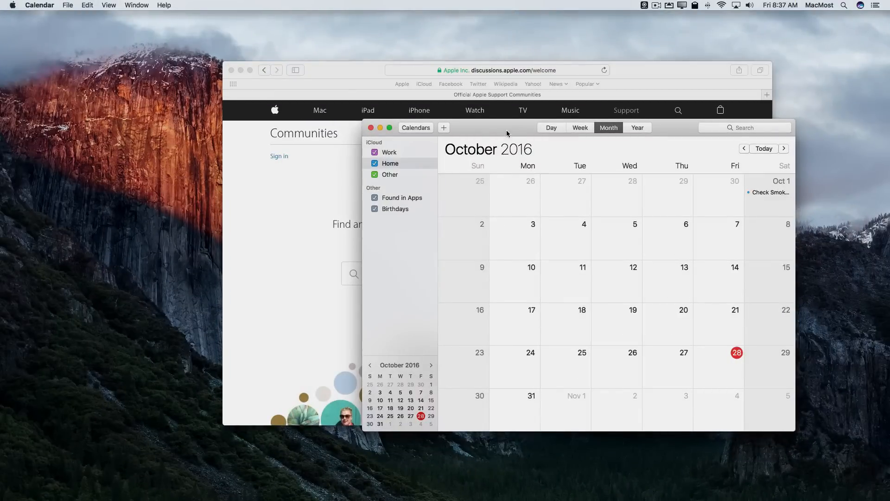
mouse_move(503, 152)
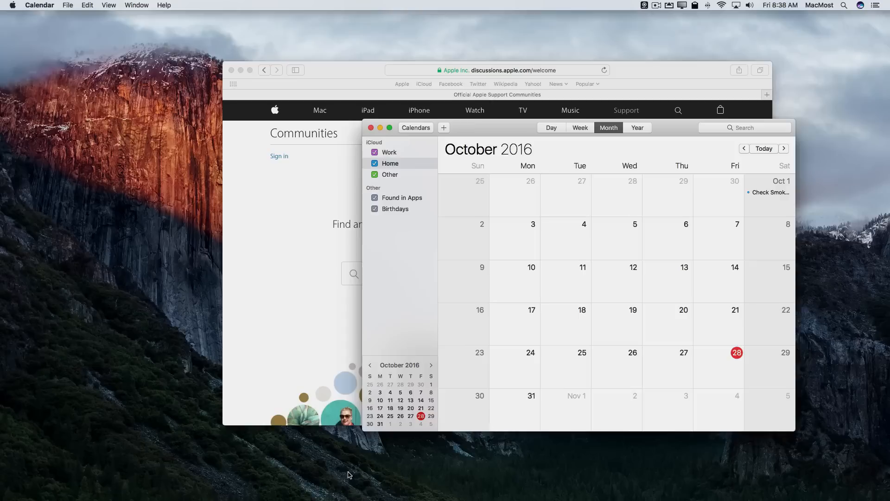
mouse_move(241, 483)
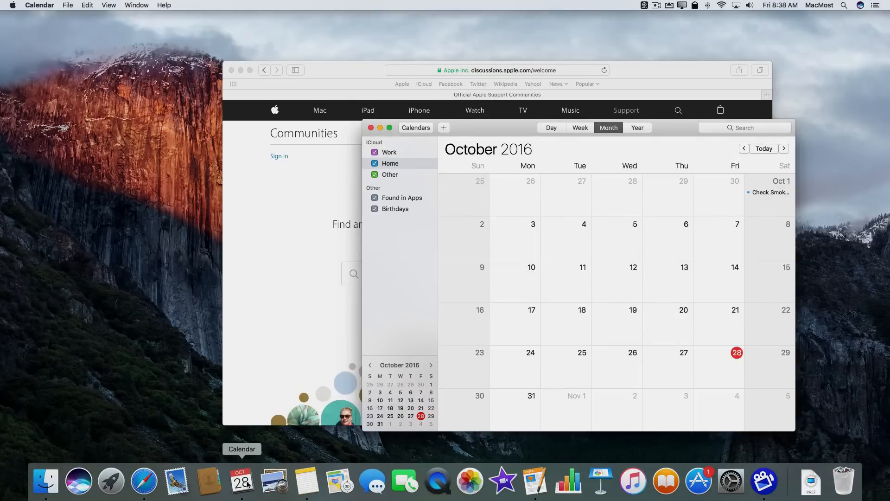
Step: Bring up Calendar's Dock menu to assign it to Desktop 3
right_click(241, 482)
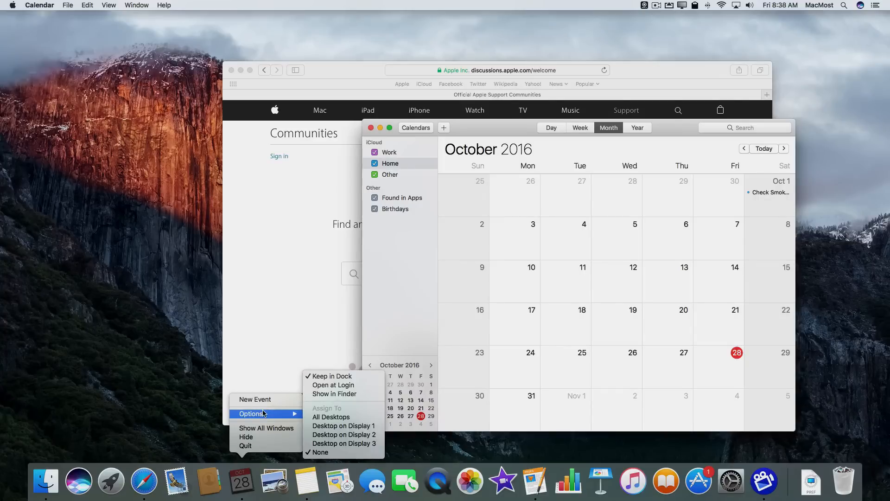
mouse_move(270, 414)
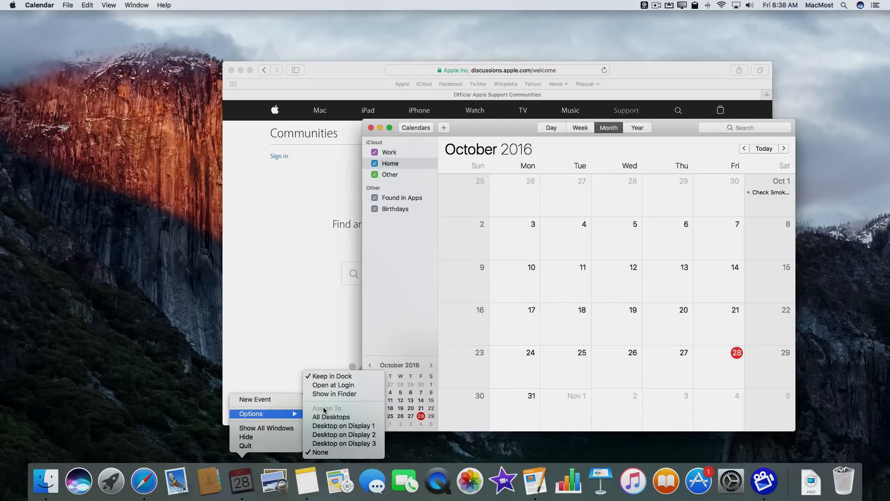
mouse_move(343, 443)
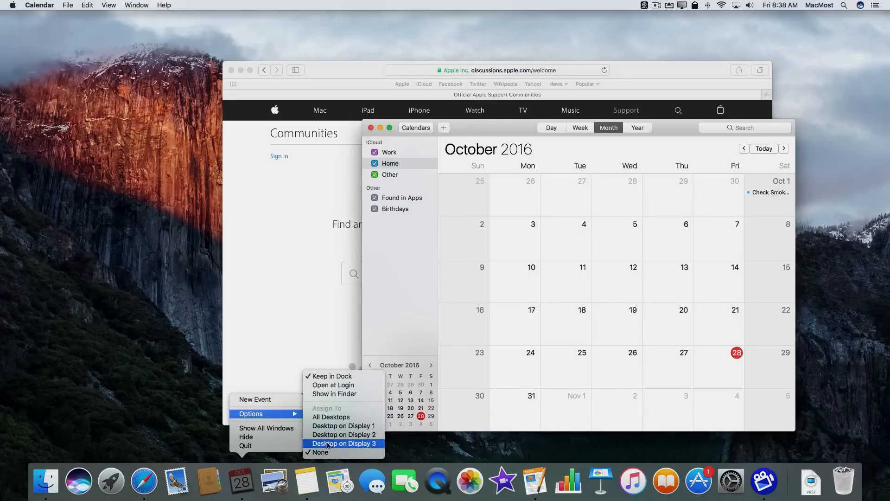
mouse_move(320, 452)
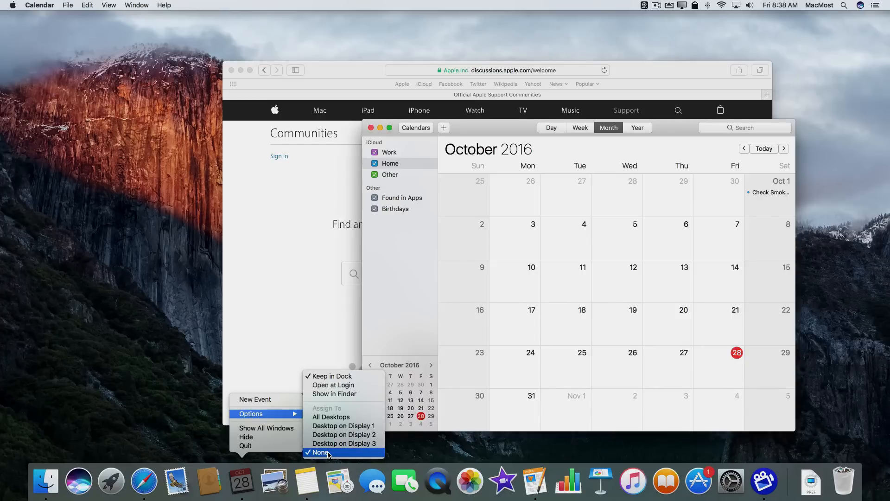
mouse_move(344, 425)
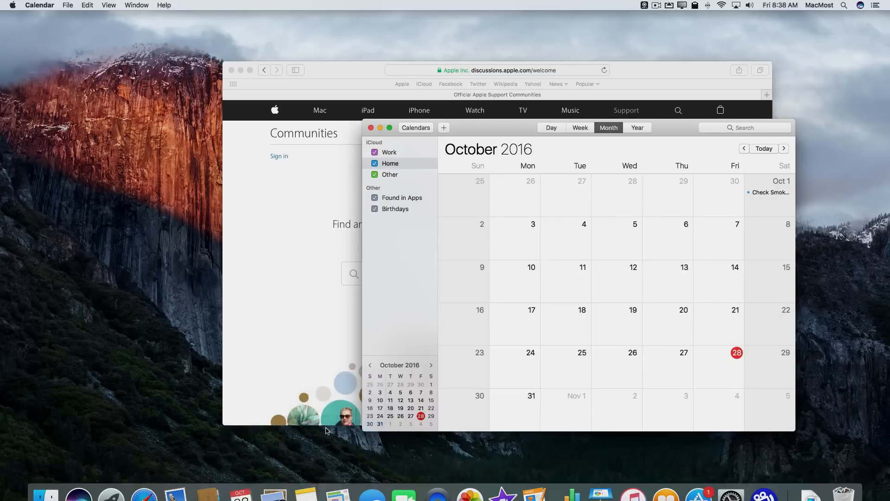
mouse_move(342, 220)
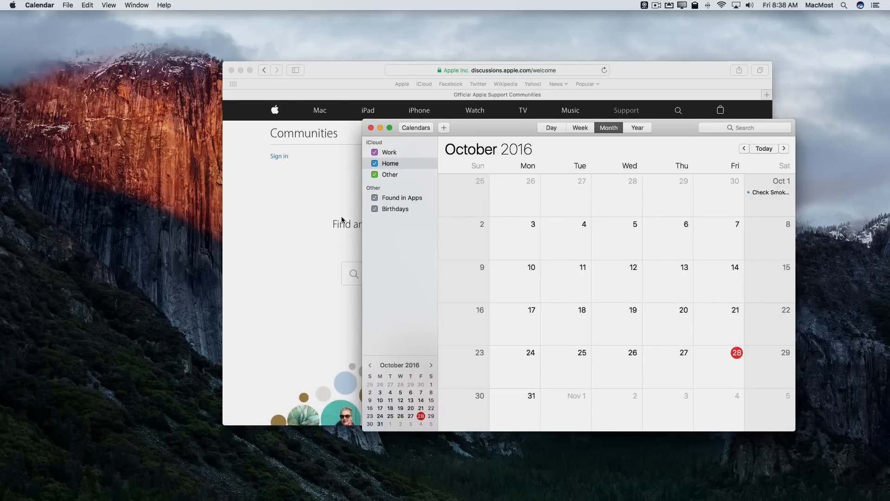
mouse_move(312, 279)
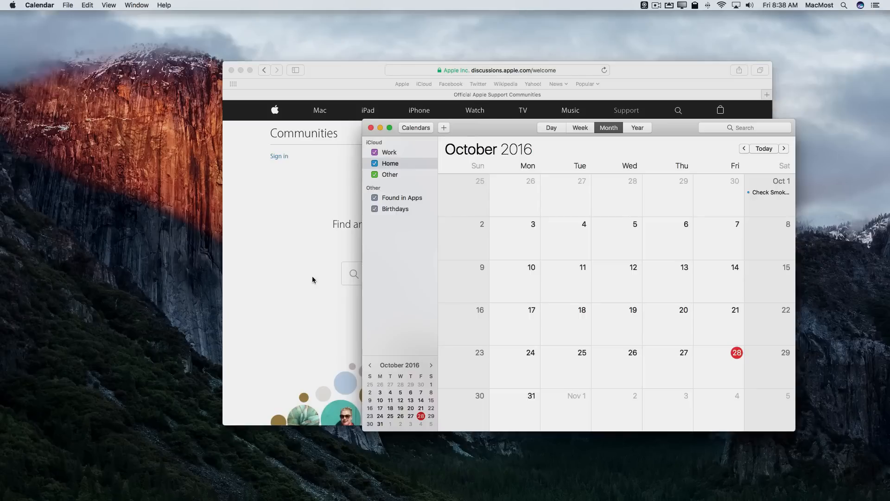
mouse_move(501, 136)
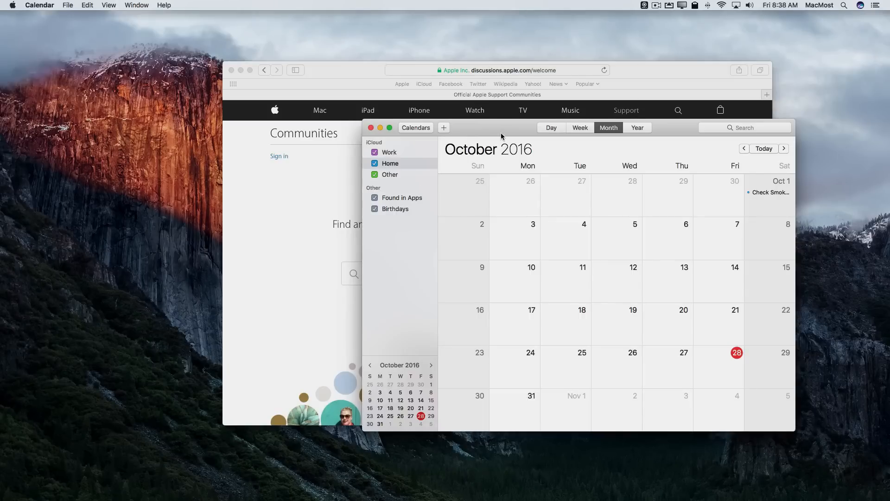
mouse_move(121, 11)
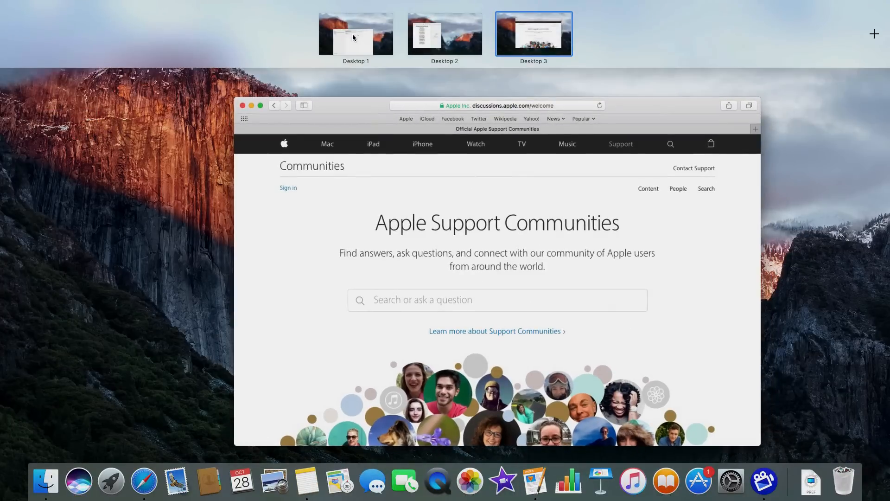
Step: From Desktop 1, call up Calendar from the Dock to test its Desktop 3 assignment
click(445, 33)
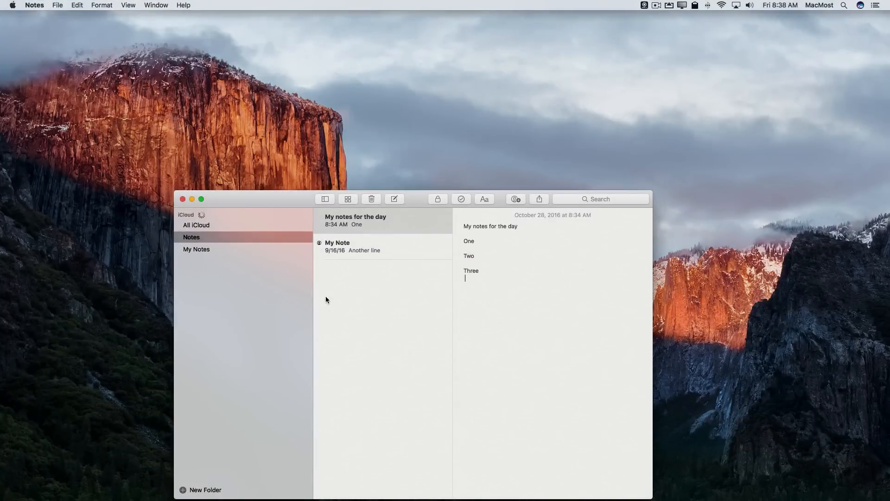
mouse_move(242, 480)
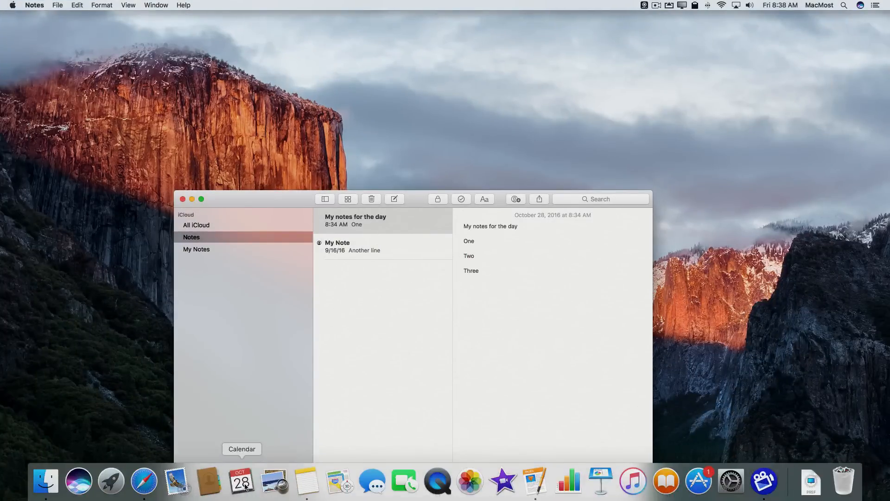
click(241, 482)
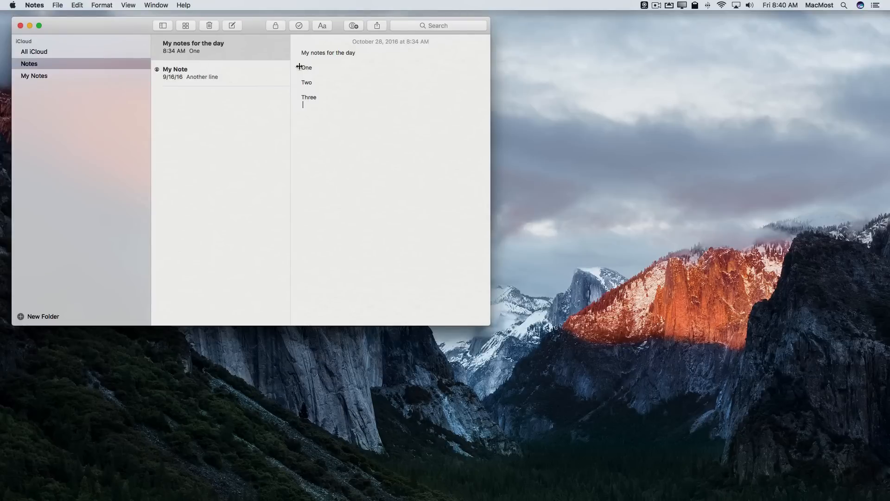
mouse_move(134, 30)
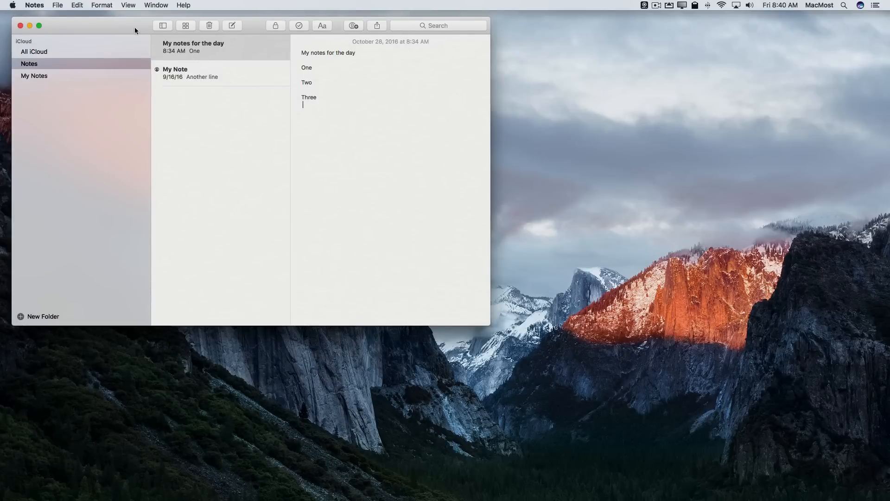
mouse_move(306, 481)
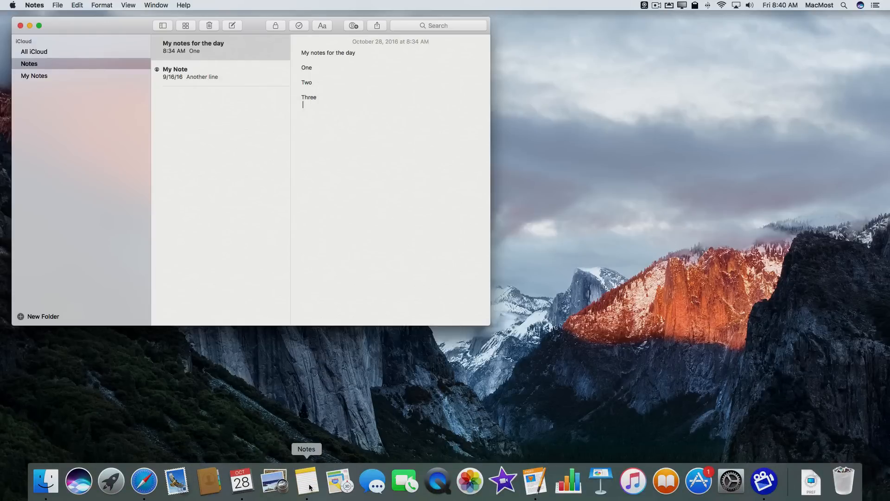
Step: Assign Notes to All Desktops via its Dock Options menu
right_click(307, 481)
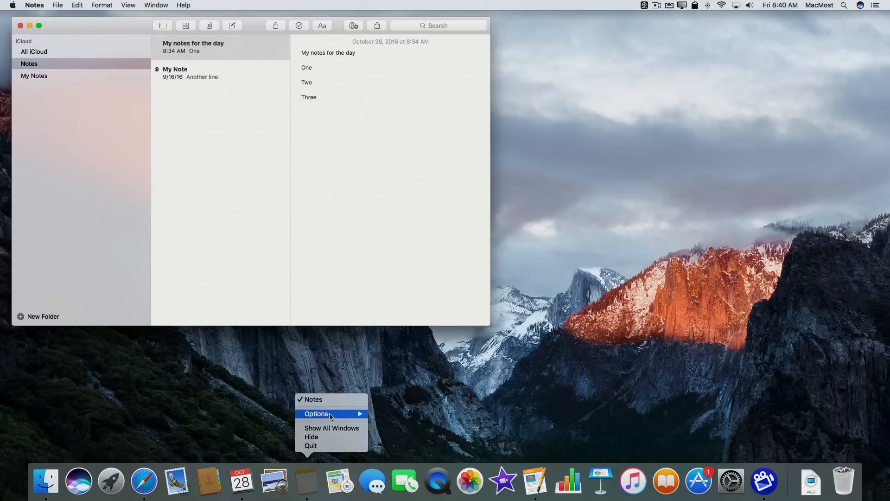
click(390, 419)
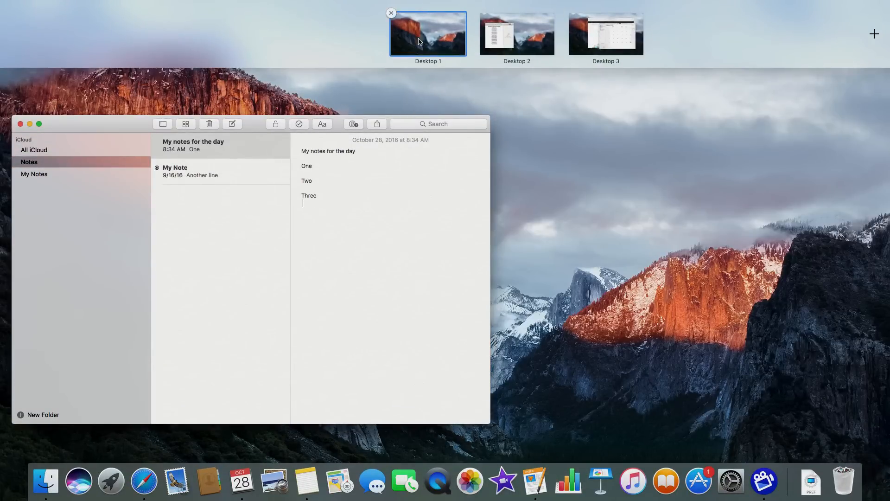
Step: Switch desktops in Mission Control to check that Notes appears on each
click(428, 33)
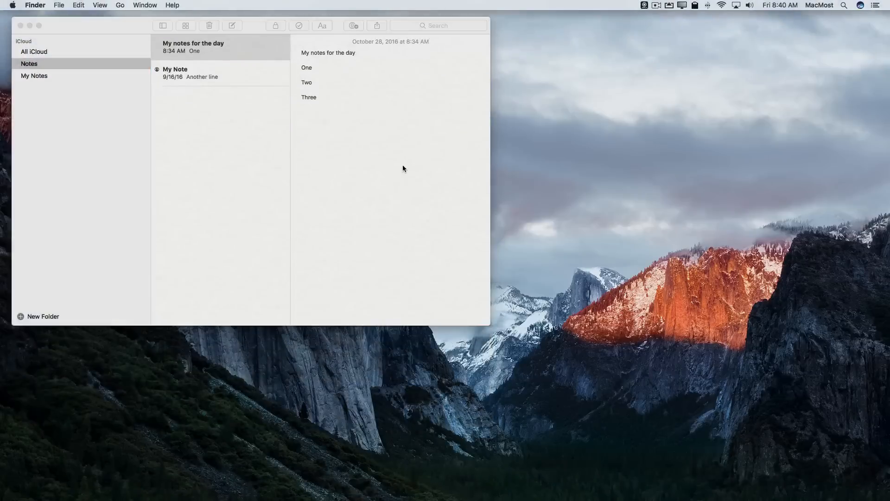
mouse_move(114, 29)
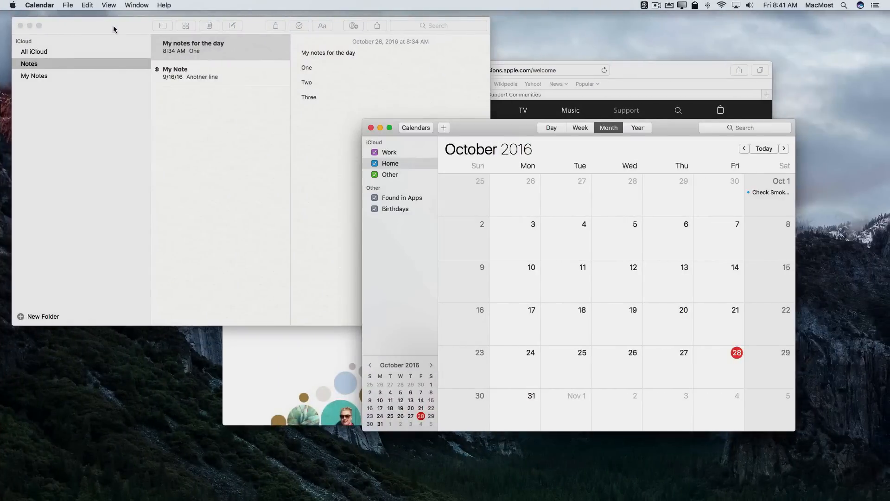
mouse_move(279, 83)
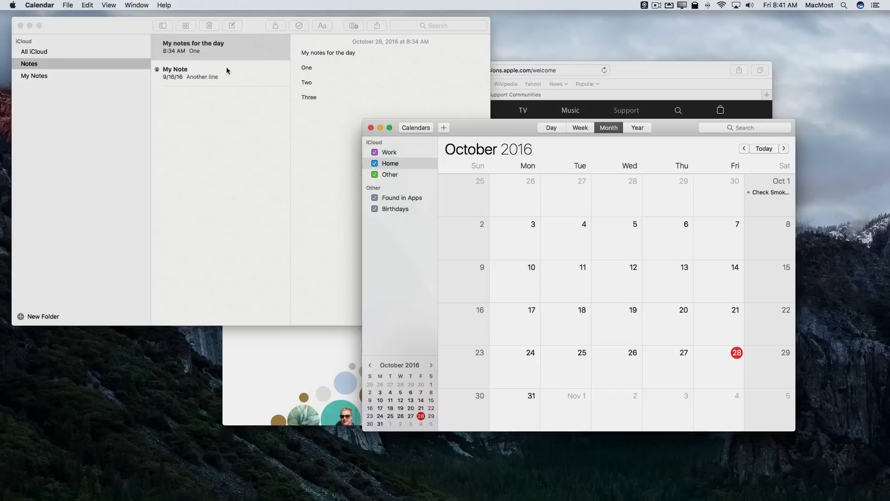
mouse_move(255, 86)
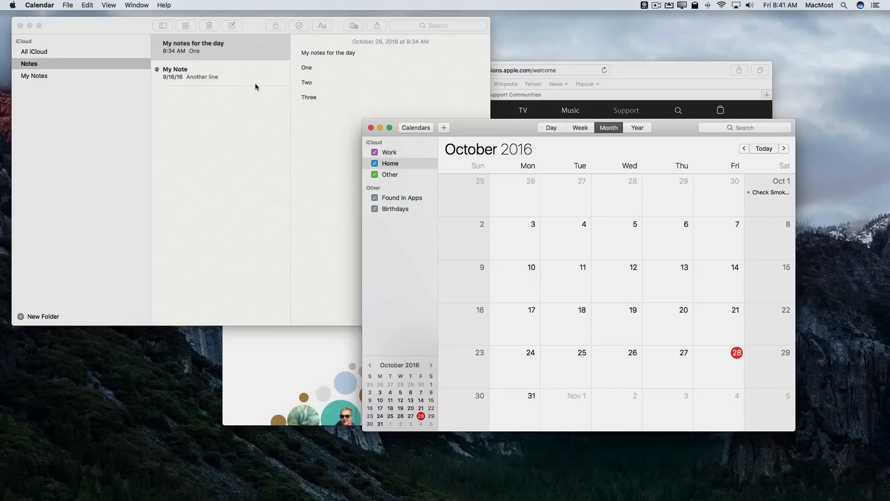